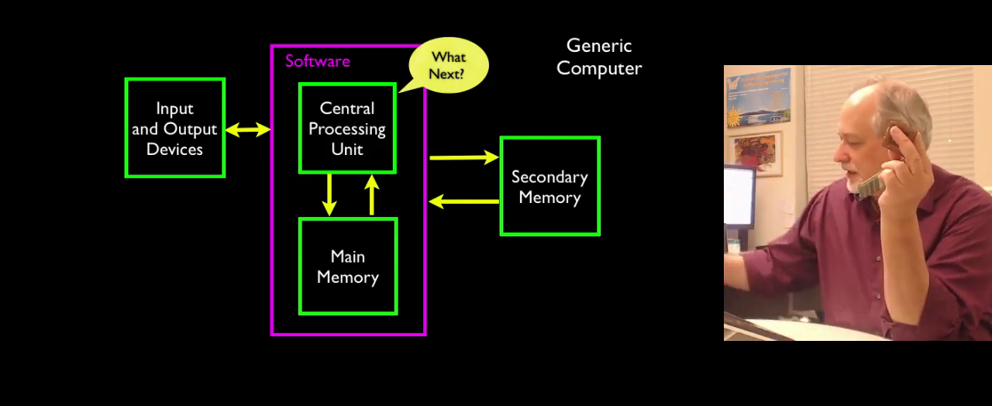
Ink 'FAST' under Main Memory, a CPU–memory stroke, and 'PERM SLOW' under Secondary Memory
left_click_drag(504, 279, 500, 325)
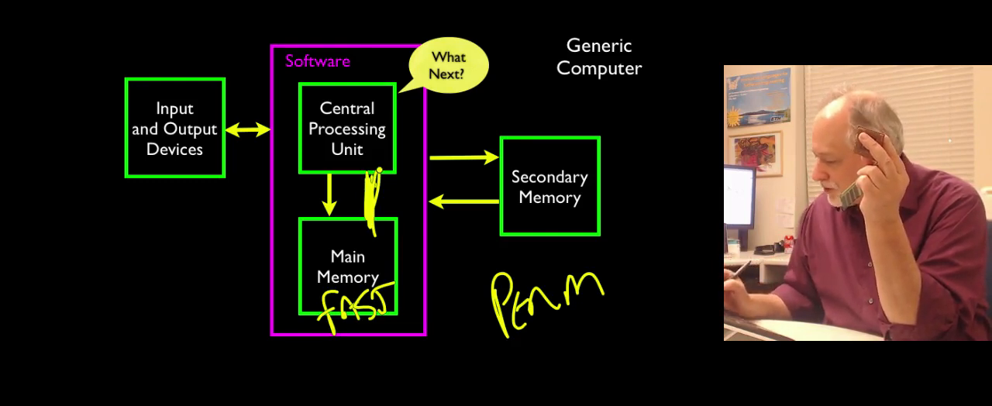
type("SLOW")
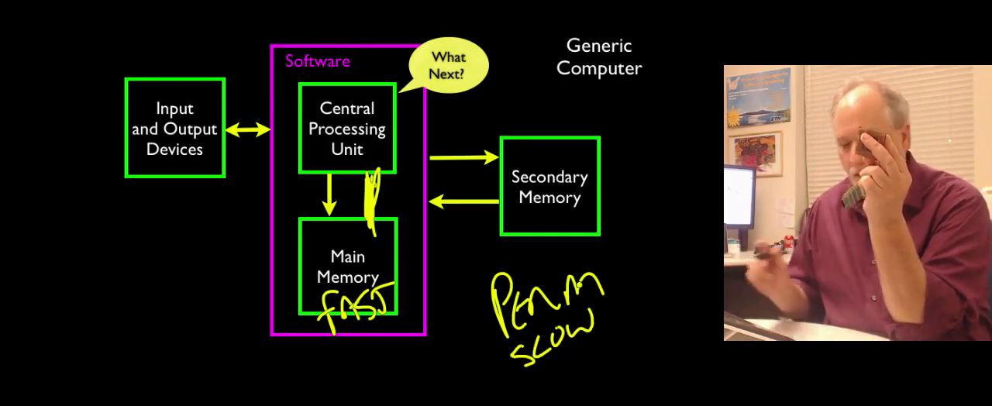